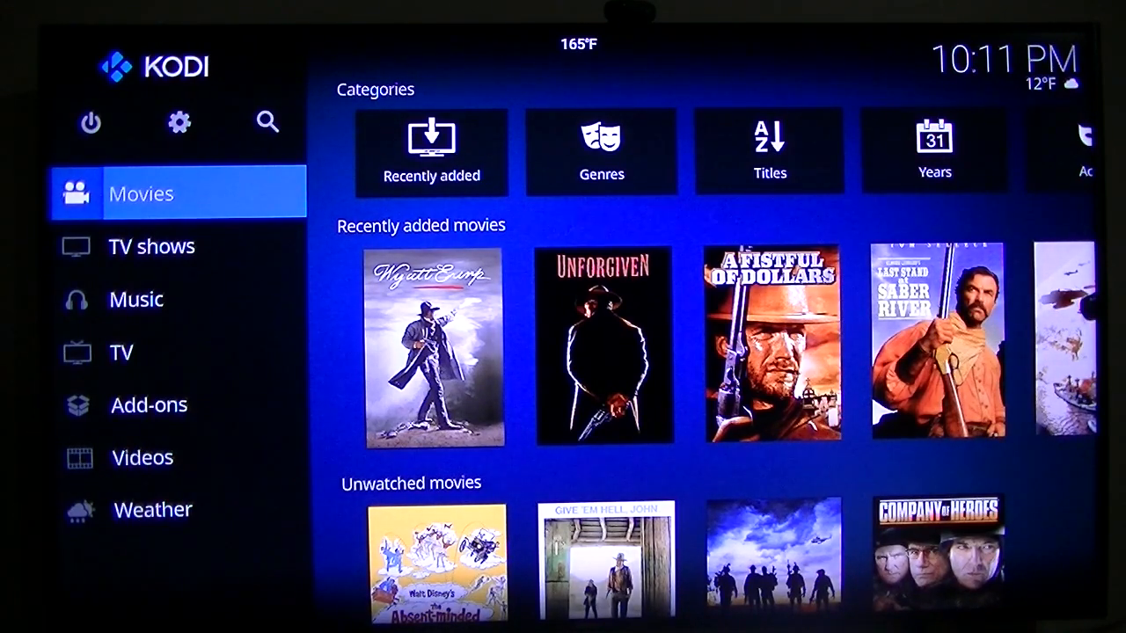
Voice-search Kodi for 'The Longest Day' and scroll through the matching movies and episodes
key(Home)
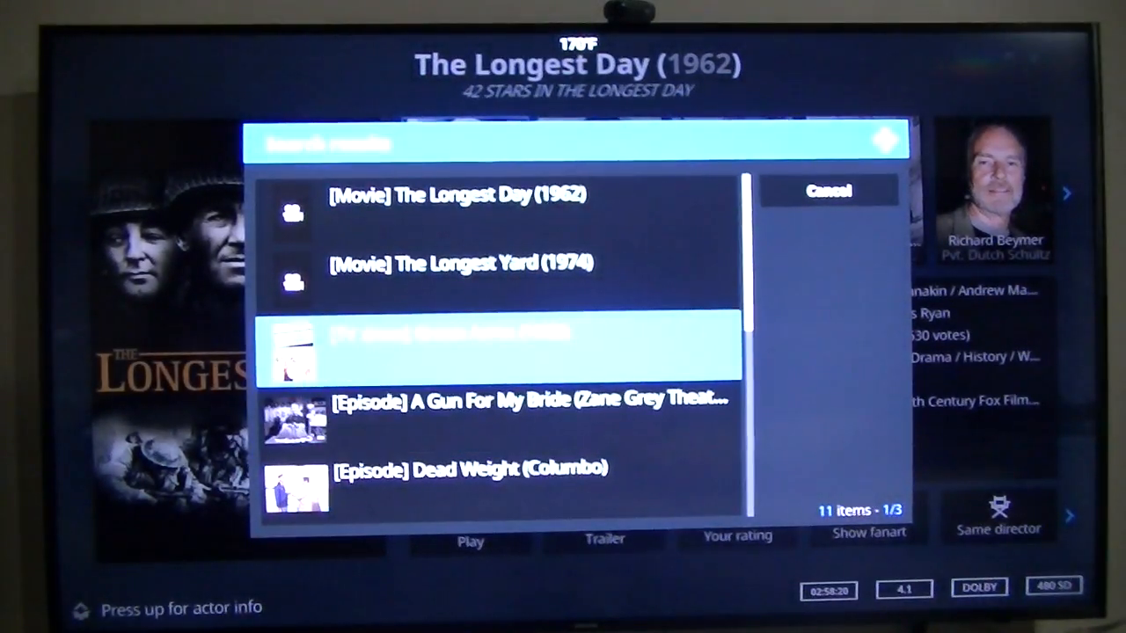
scroll(down, 3)
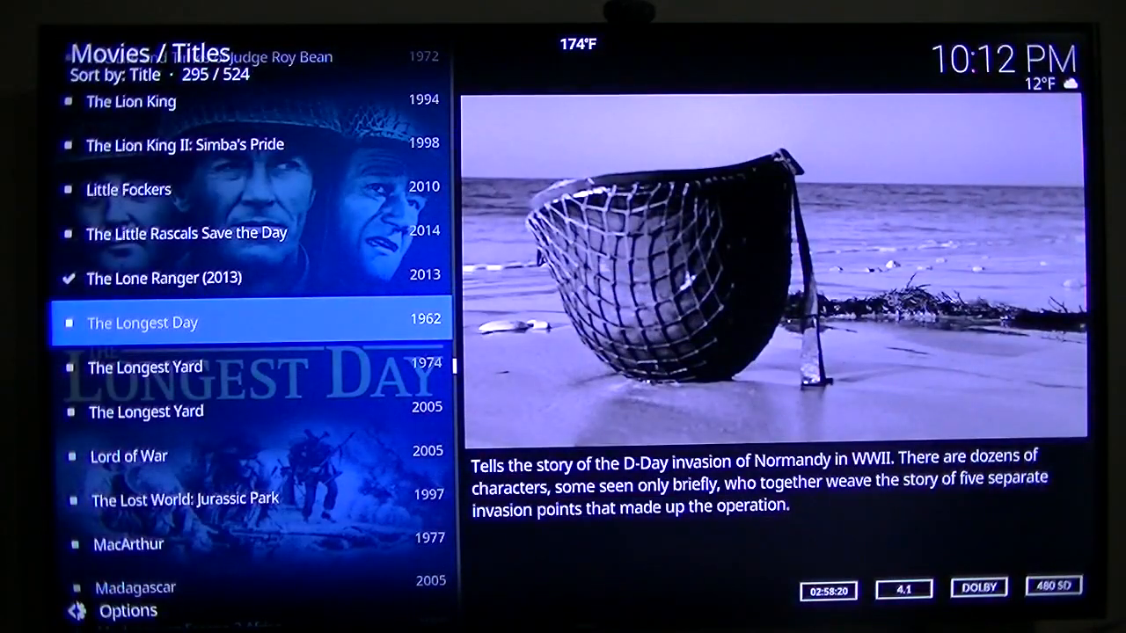
Exit Kodi to the Android TV launcher after viewing The Longest Day (1962)
key(HOME)
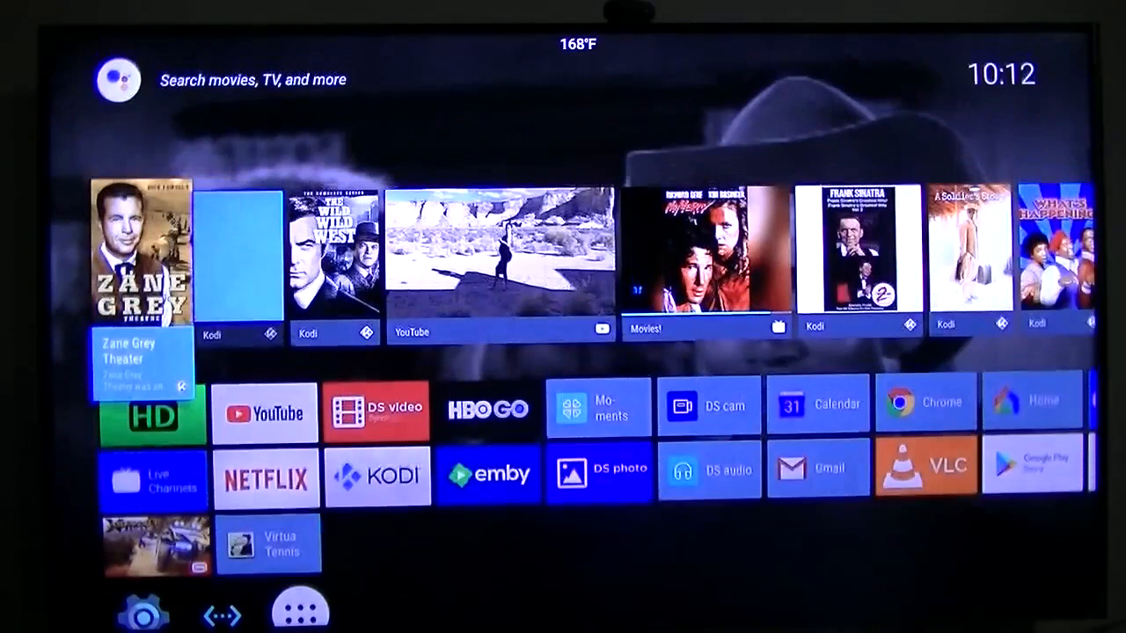
Voice-search 'Back to the Future' and view its ratings, synopsis and watch options
click(117, 79)
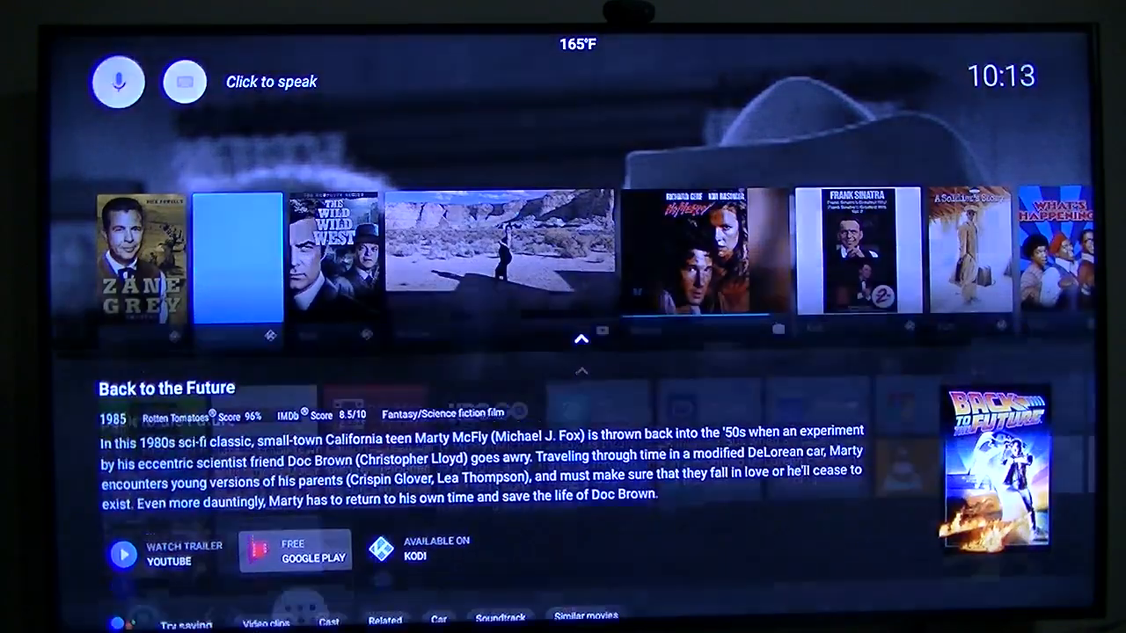
click(315, 557)
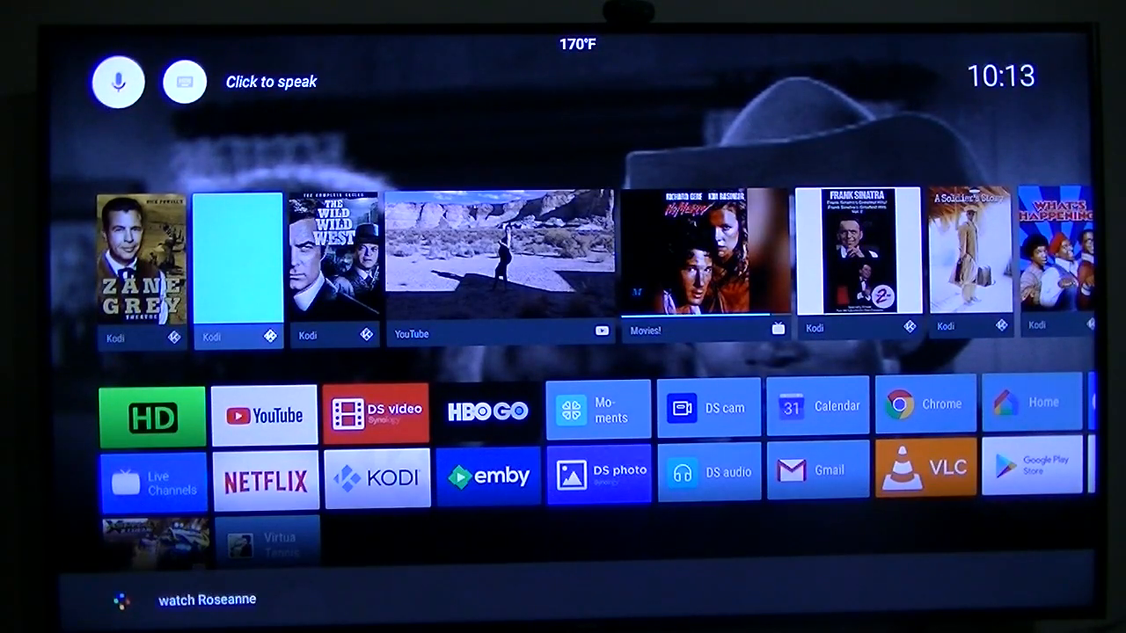
Say 'watch Roseanne' by voice to bring up the Live Channels guide
click(118, 81)
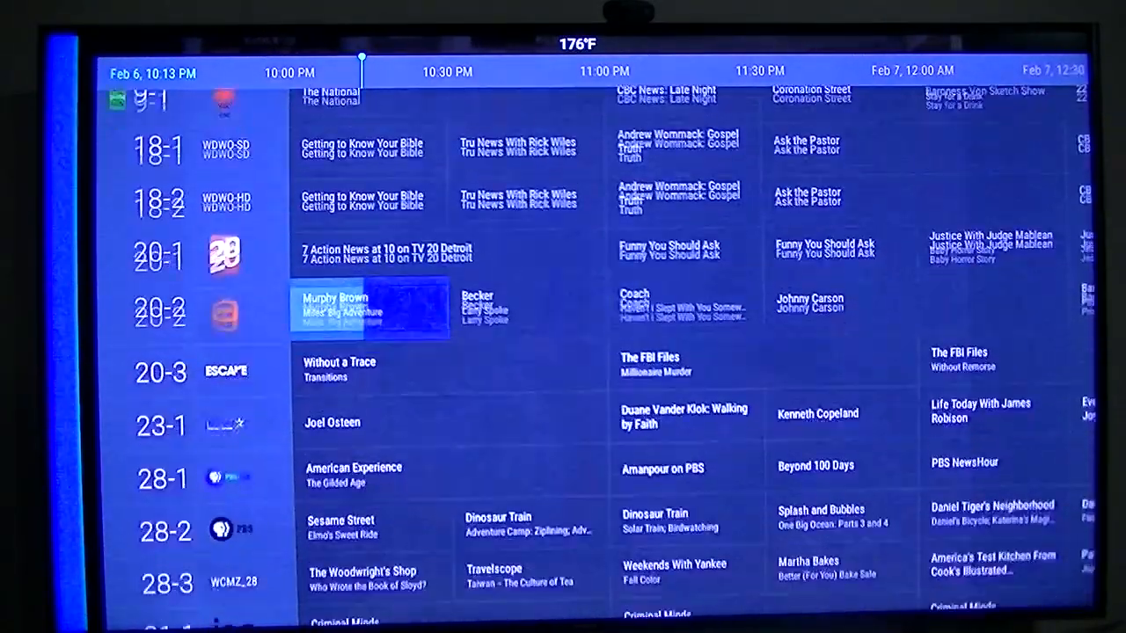
Scroll the guide to channel 28-1 and view American Experience: The Gilded Age details
scroll(down, 3)
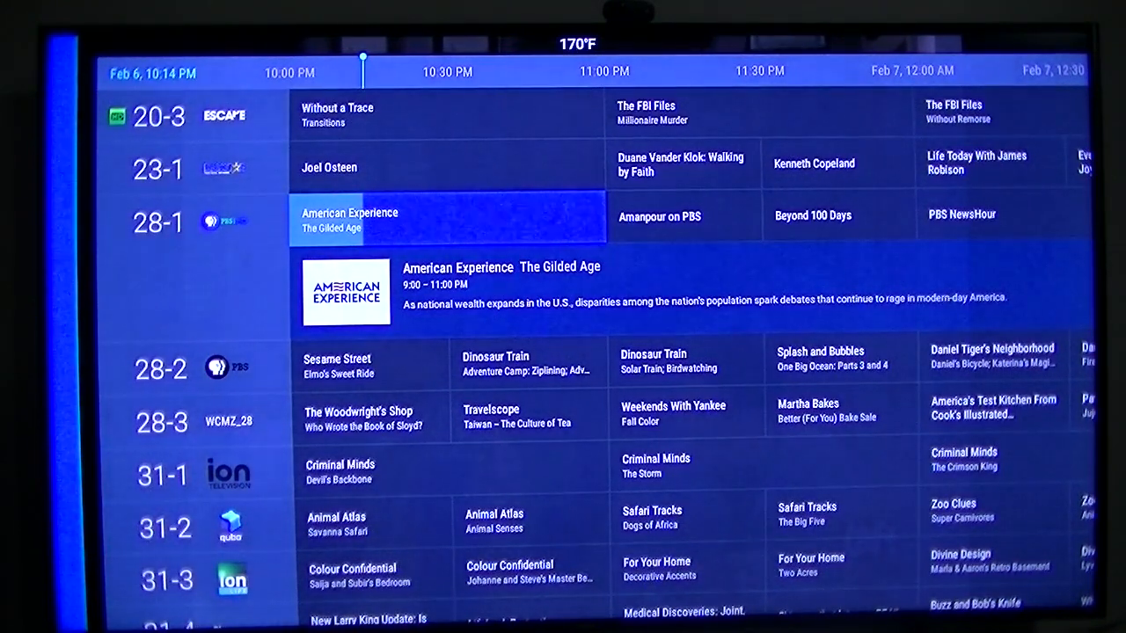
scroll(down, 3)
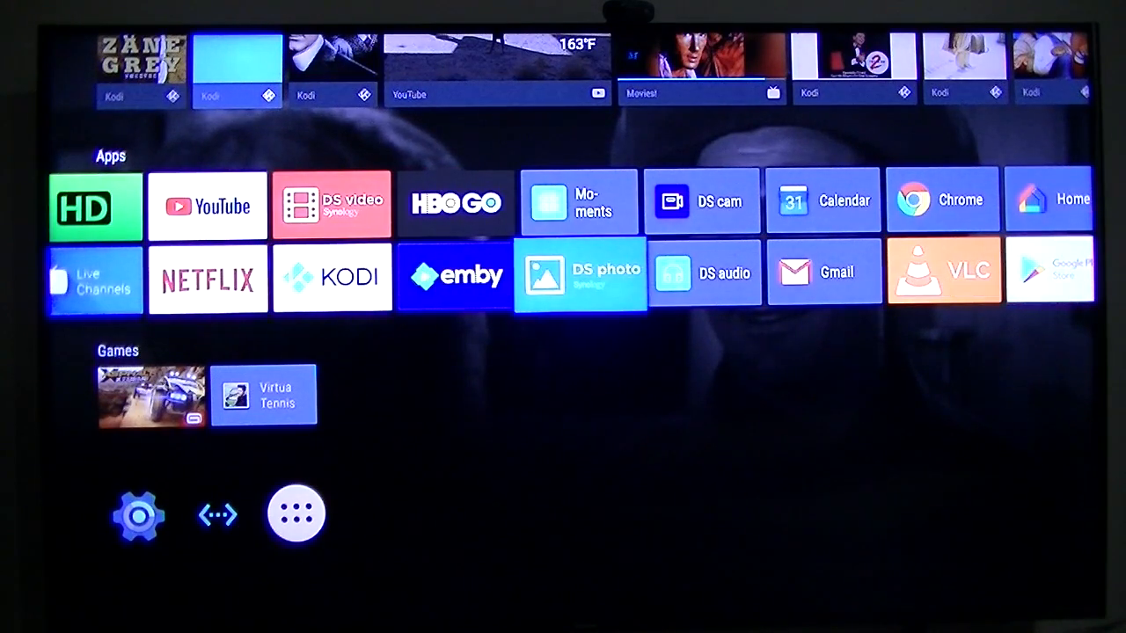
Launch Chrome from the Apps row to the Geekbuying MECOOL M8S PRO L page
scroll(right, 3)
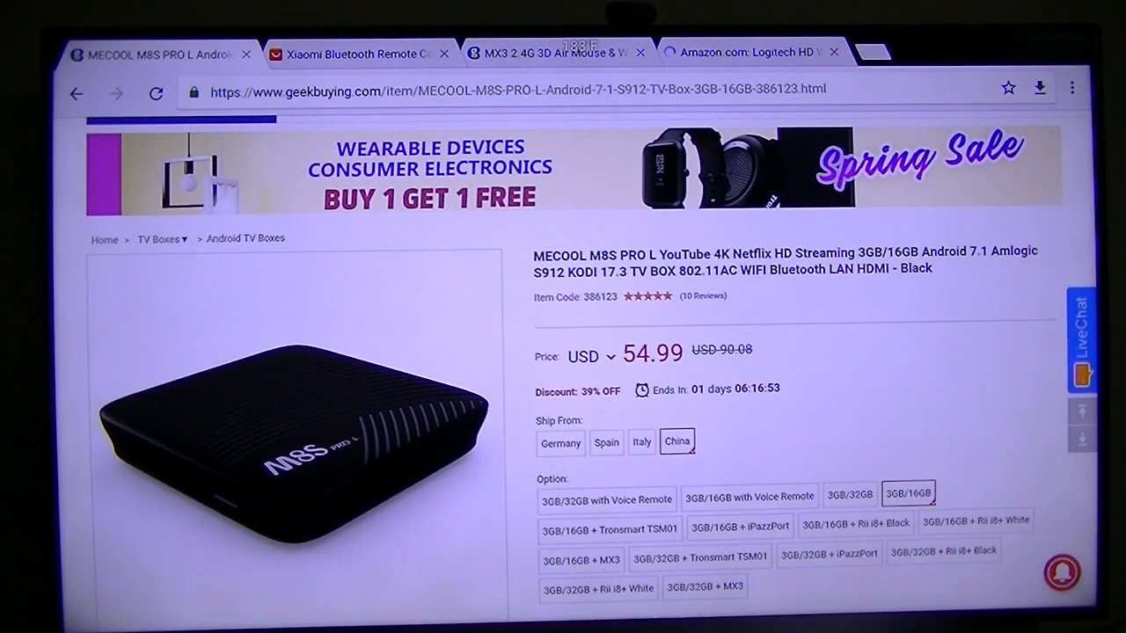
click(365, 53)
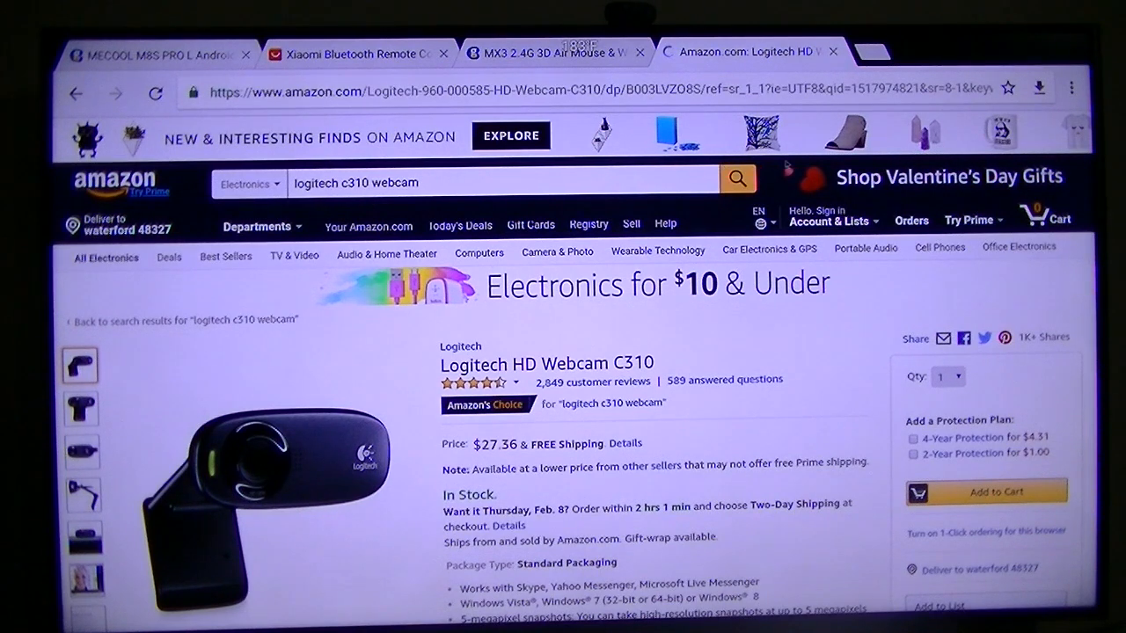
mouse_move(958, 306)
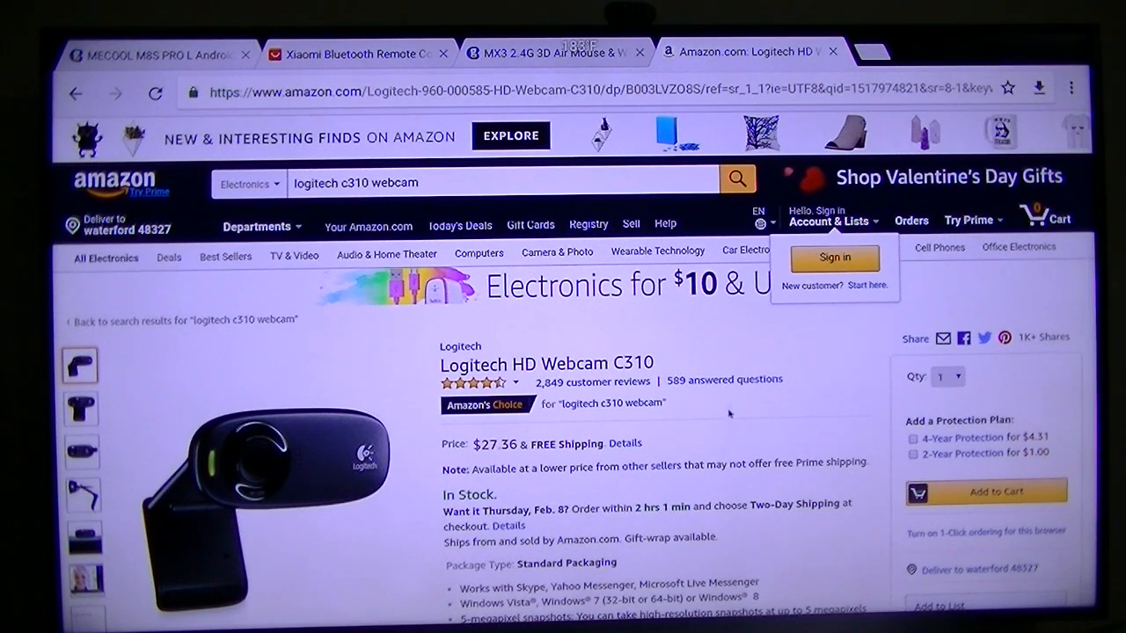
mouse_move(686, 494)
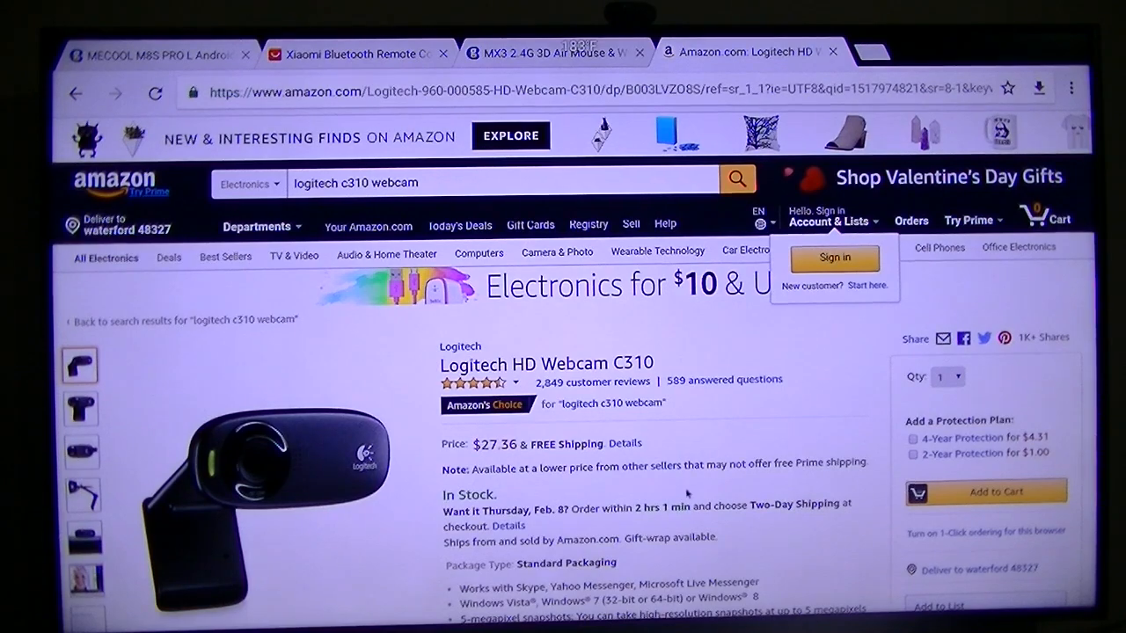